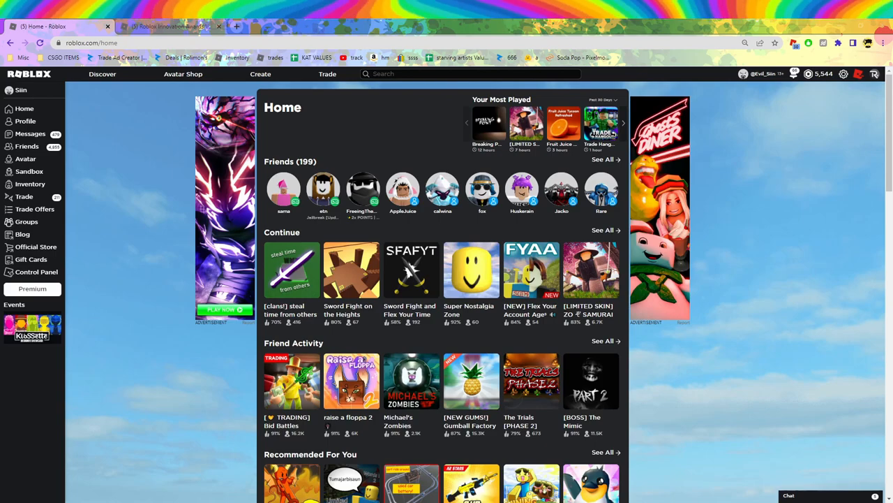
Step: Close the Circlet of Patience and Fragmented Top Hat item tabs, returning to the Voting Hub
{"action": "left_click", "coordinate": [167, 26]}
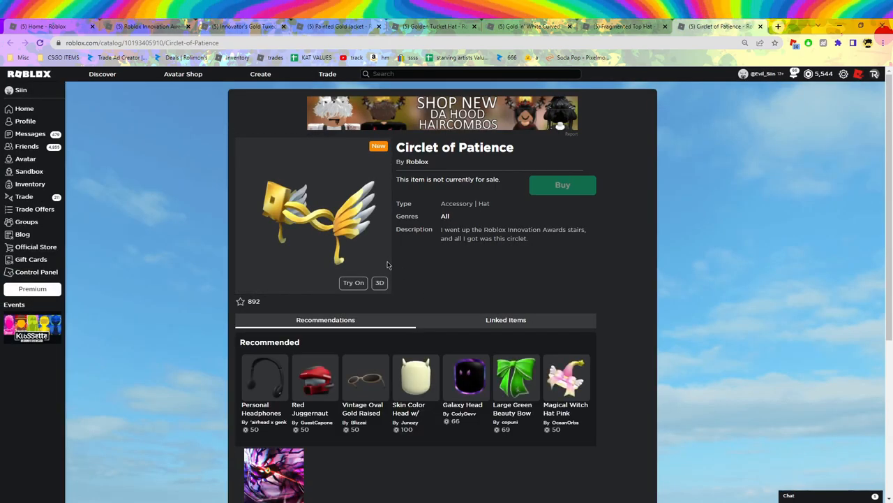
{"action": "mouse_move", "coordinate": [354, 246]}
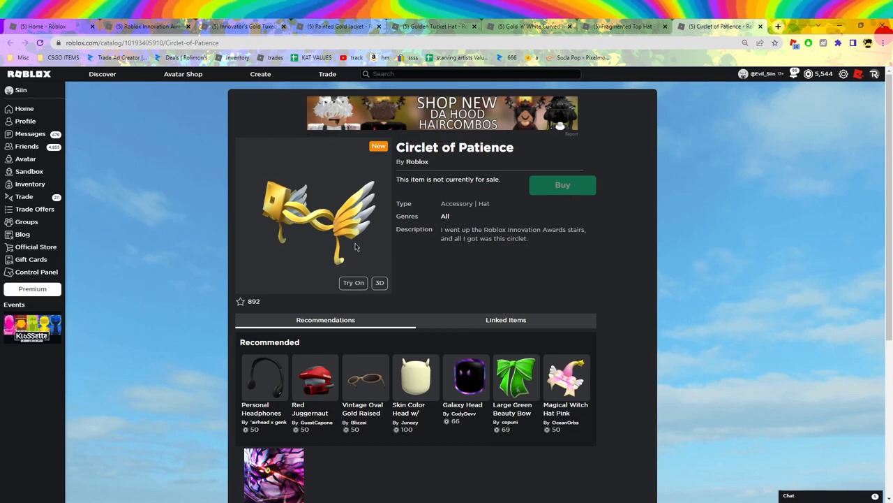
{"action": "mouse_move", "coordinate": [355, 241]}
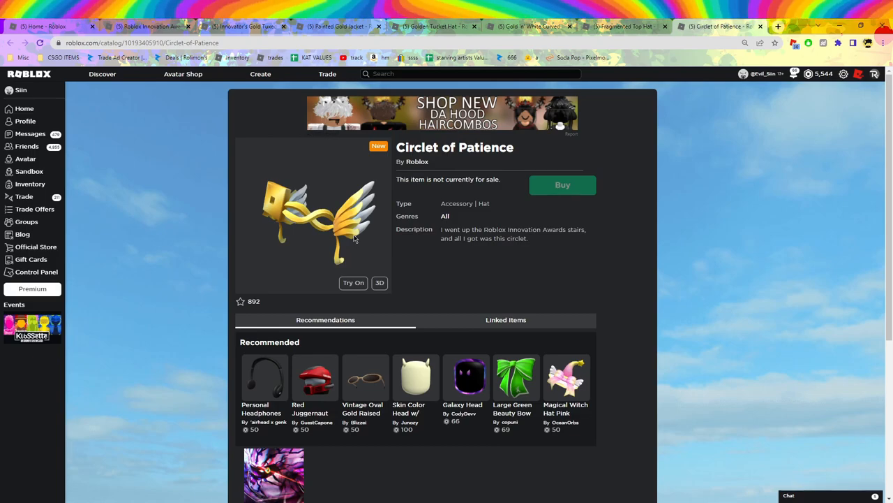
{"action": "left_click", "coordinate": [379, 282]}
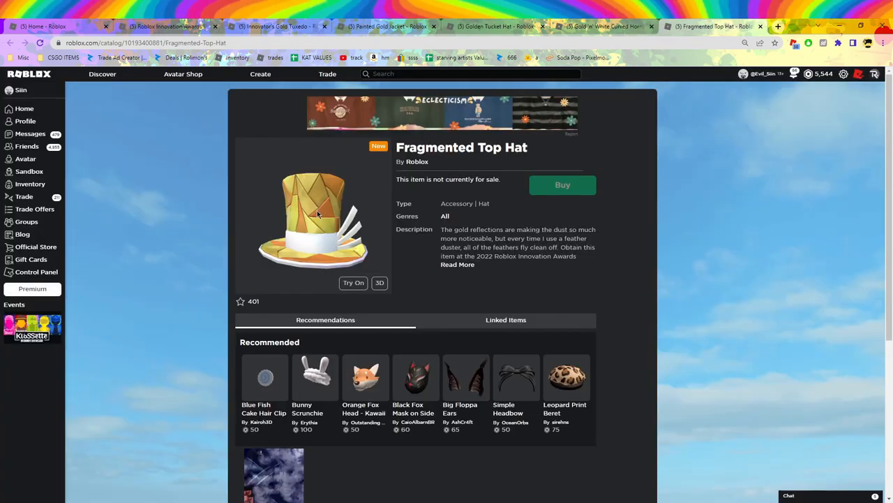
{"action": "left_click", "coordinate": [380, 283]}
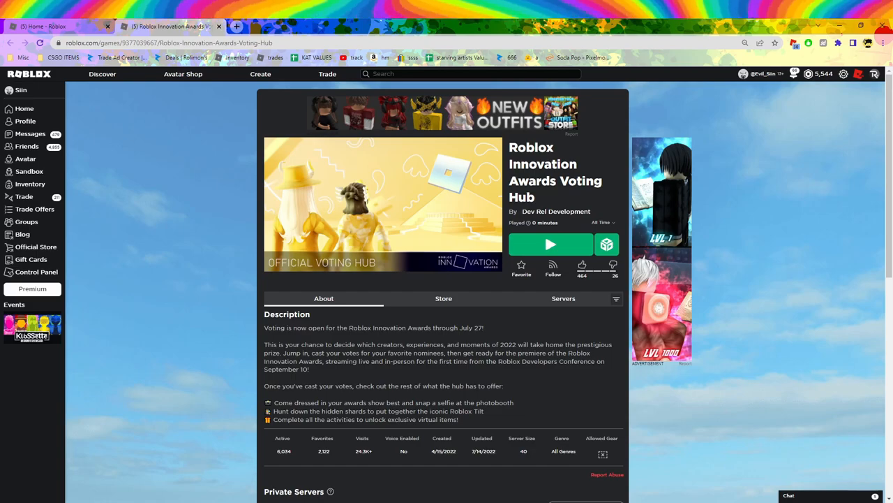
{"action": "mouse_move", "coordinate": [316, 254]}
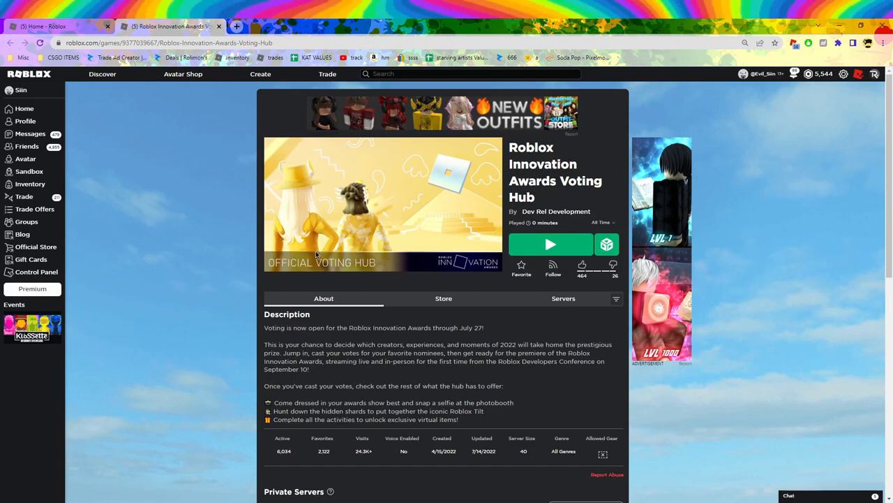
Step: Launch the Roblox Innovation Awards Voting Hub from its game page's Play button
{"action": "left_click", "coordinate": [550, 244]}
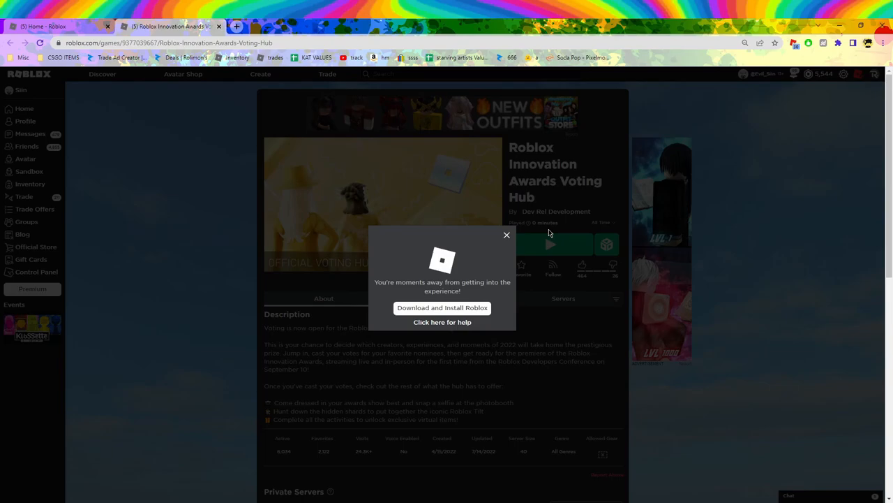
Step: View the Join/Vote/Photo/Replay activities panel and choose Vote Now
{"action": "left_click", "coordinate": [507, 235]}
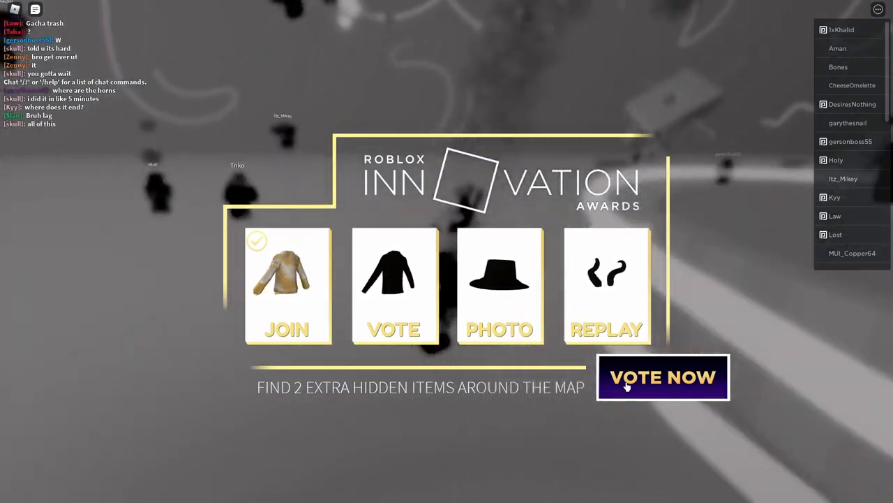
{"action": "left_click", "coordinate": [662, 377]}
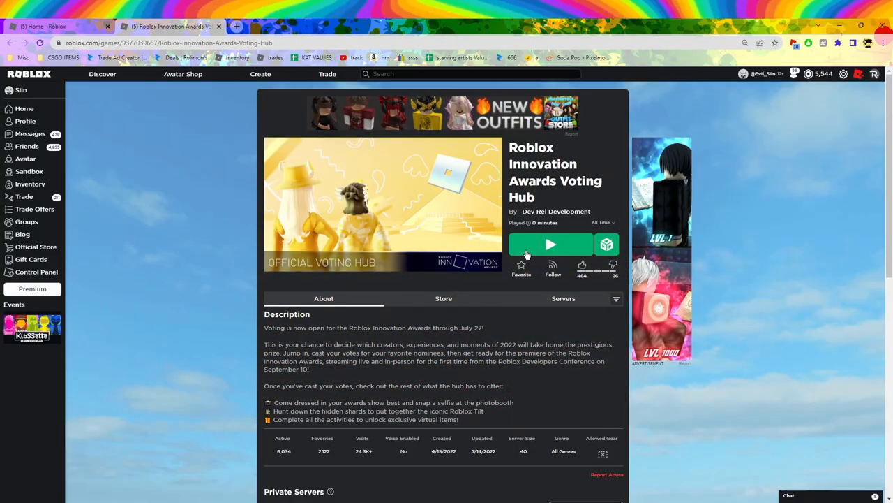
{"action": "left_click", "coordinate": [550, 245]}
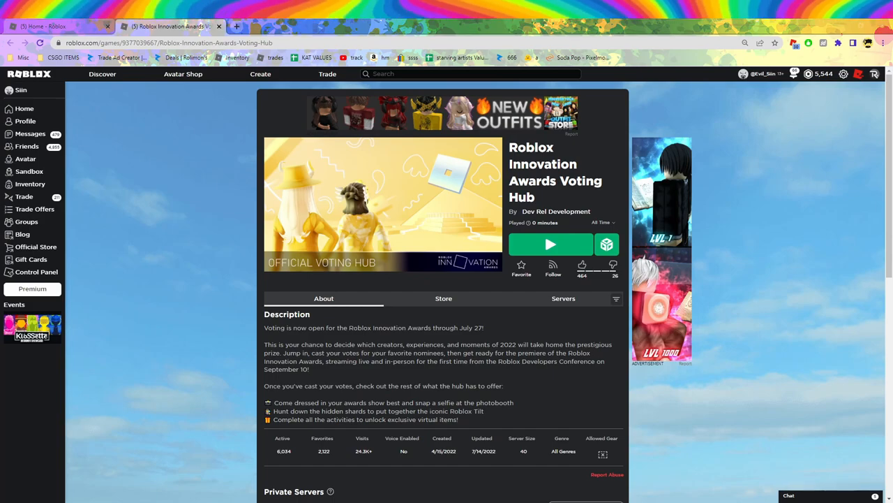
Step: Relaunch the hub and choose VOTE NOW on the Innovation Awards splash screen
{"action": "left_click", "coordinate": [551, 244]}
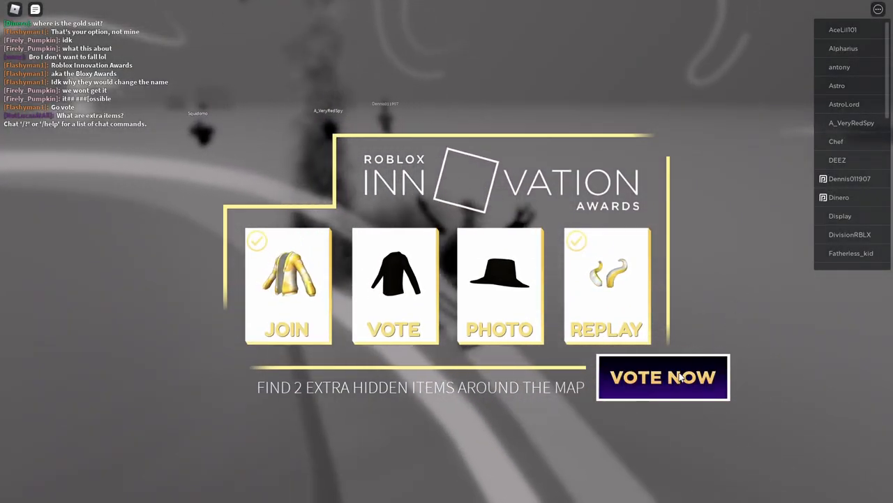
{"action": "left_click", "coordinate": [662, 377]}
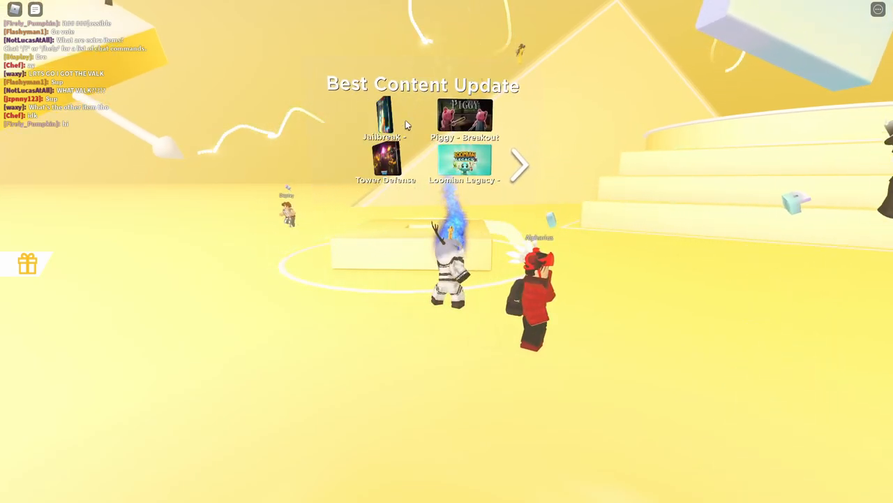
Step: Vote on the Best Content Update, Avatar Fashion and People's Choice (BedWars) boards
{"action": "left_click", "coordinate": [383, 116]}
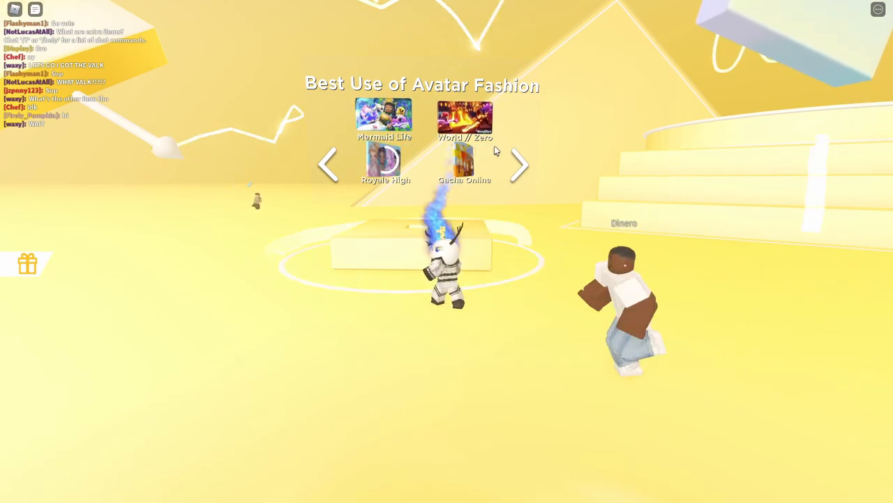
{"action": "left_click", "coordinate": [519, 164]}
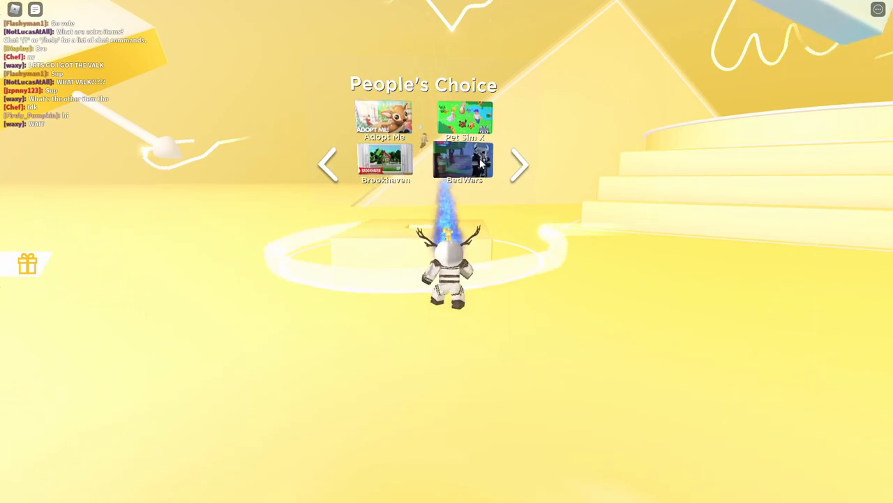
{"action": "left_click", "coordinate": [520, 164]}
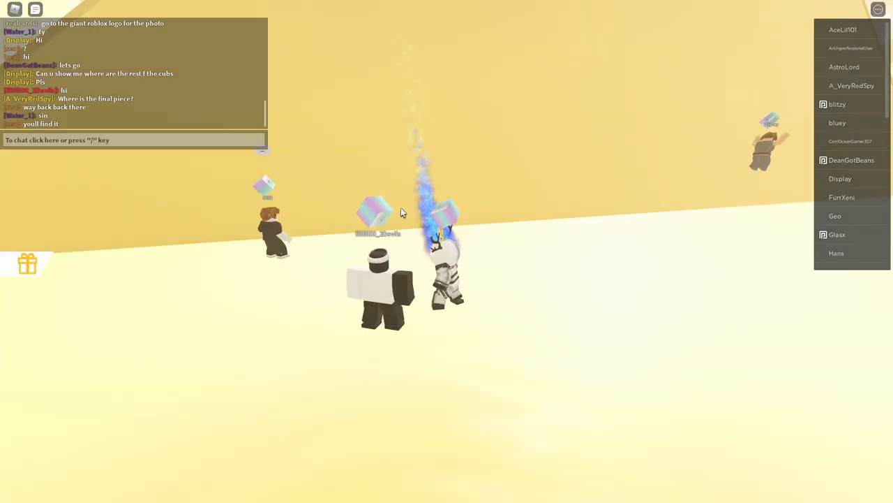
Step: Send 'hi' in the game chat
{"action": "type", "text": "hi"}
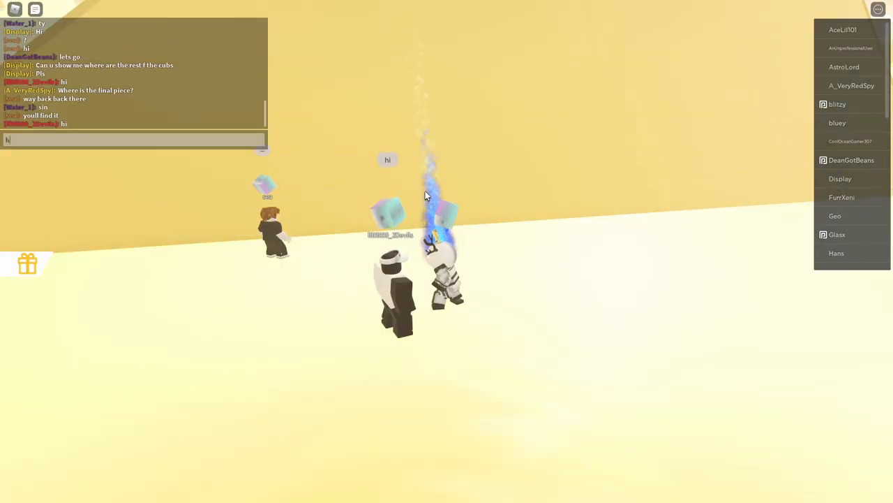
{"action": "key", "text": "enter"}
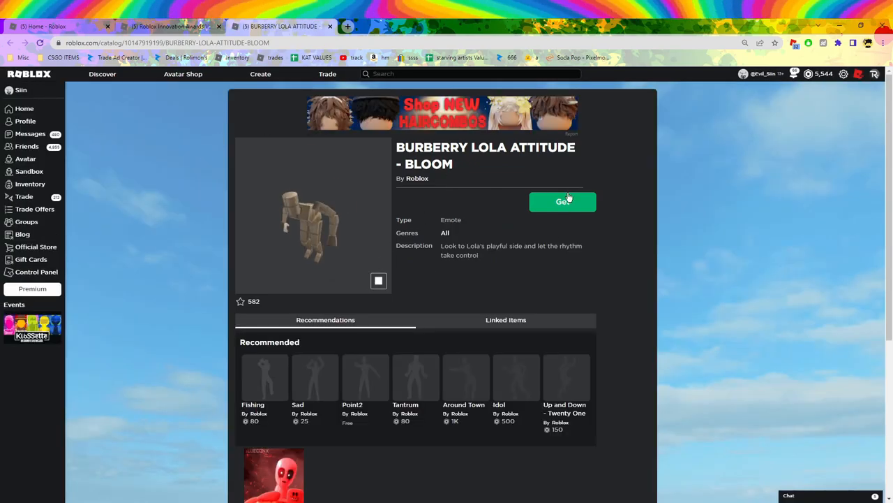
Step: Get the BURBERRY LOLA ATTITUDE - BLOOM emote for free and confirm with Get Now
{"action": "left_click", "coordinate": [563, 202]}
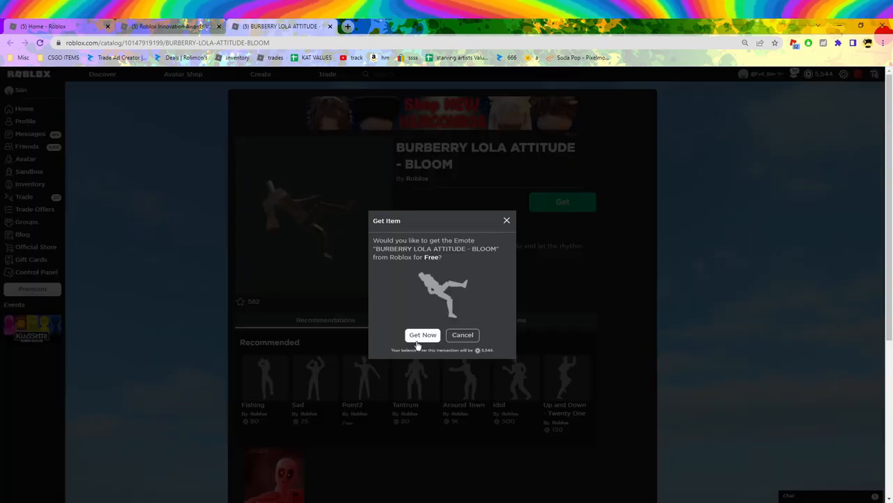
{"action": "left_click", "coordinate": [423, 335]}
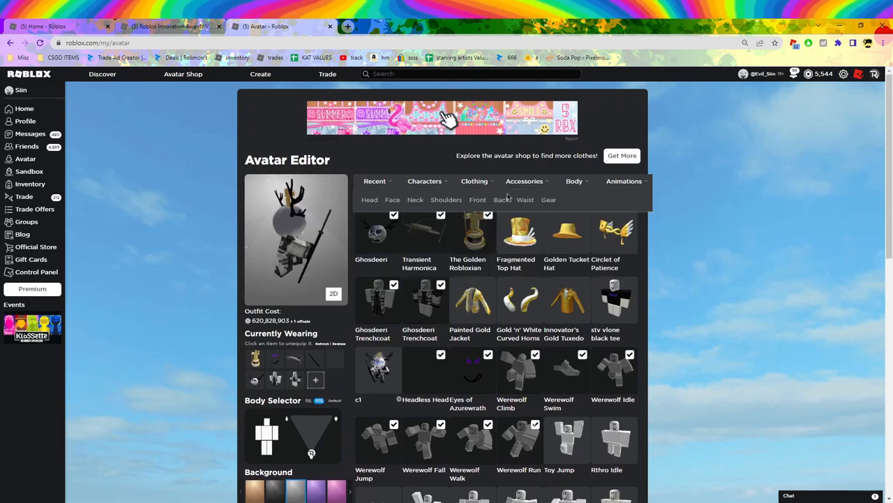
Step: Open the Back accessories and try on the Ice Cold Shaved Ice
{"action": "left_click", "coordinate": [499, 199]}
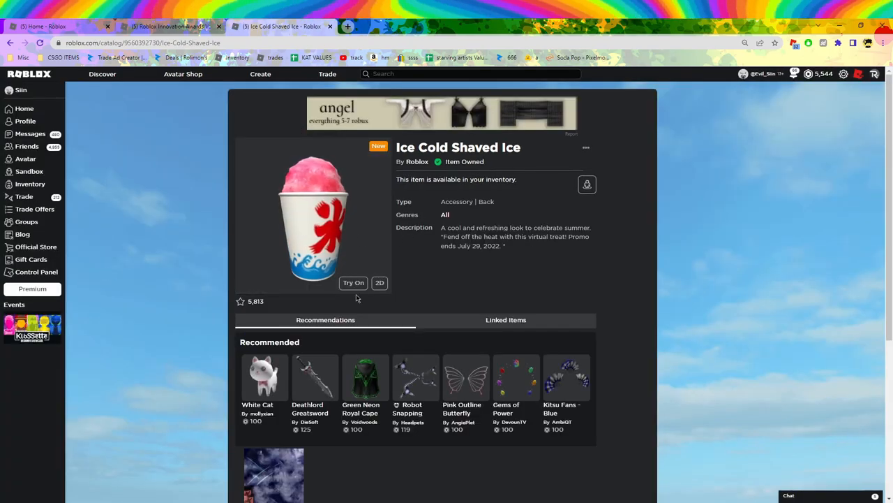
{"action": "left_click", "coordinate": [353, 283]}
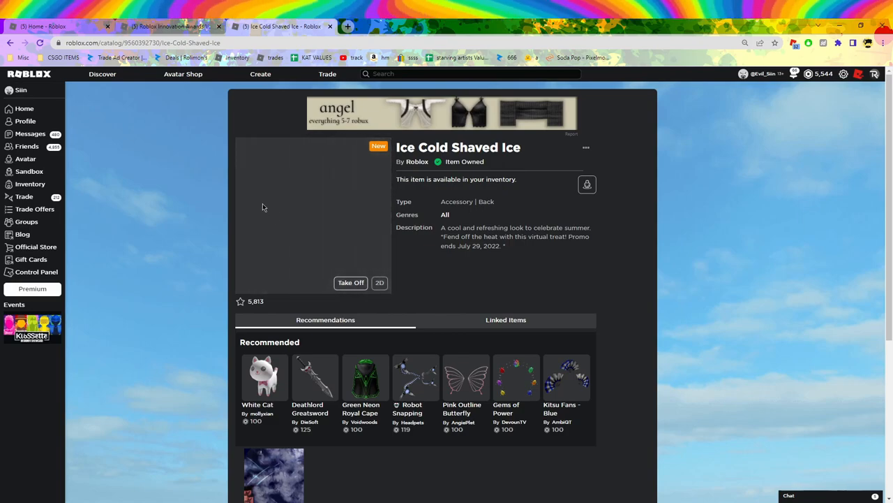